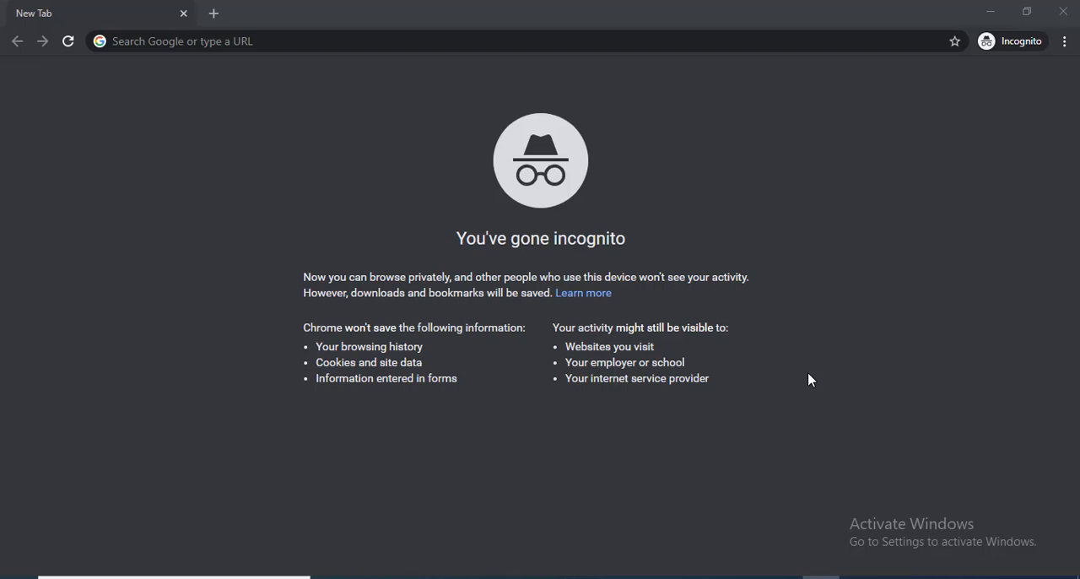
pyautogui.moveTo(355, 263)
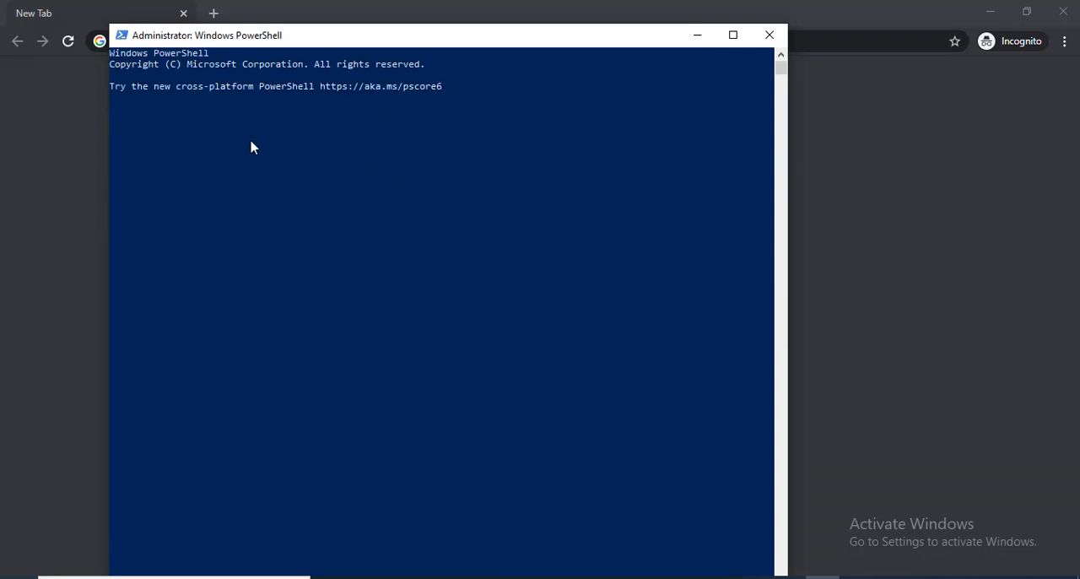
pyautogui.moveTo(224, 153)
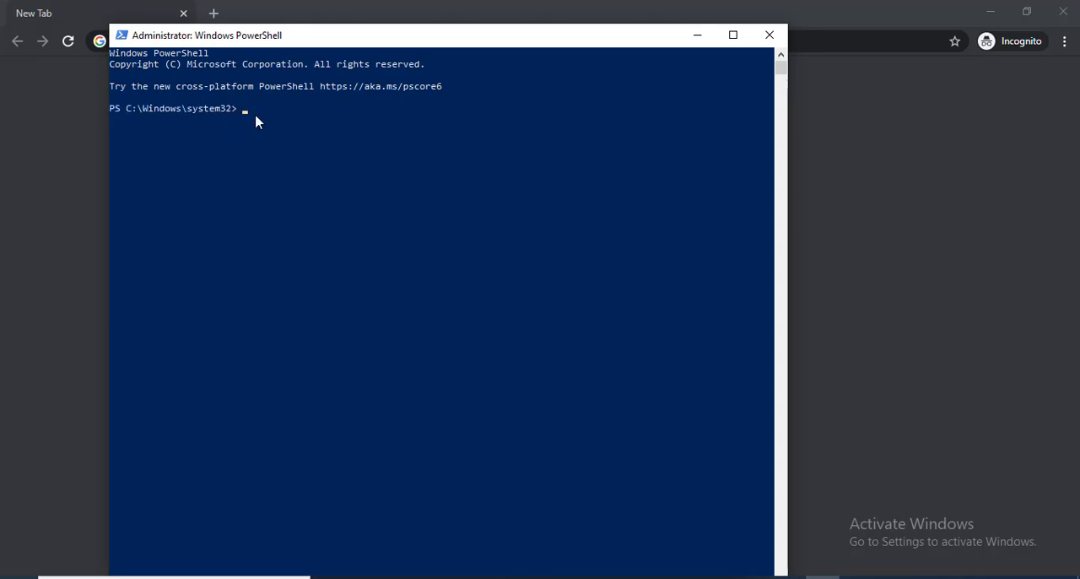
# Enter DISM commands enabling Microsoft-Windows-Subsystem-Linux and VirtualMachinePlatform with /all /norestart
pyautogui.write('dism.exe /online /enable-feature /featurename:Microsoft-Windows-Subsystem-Linux /all /norestart')
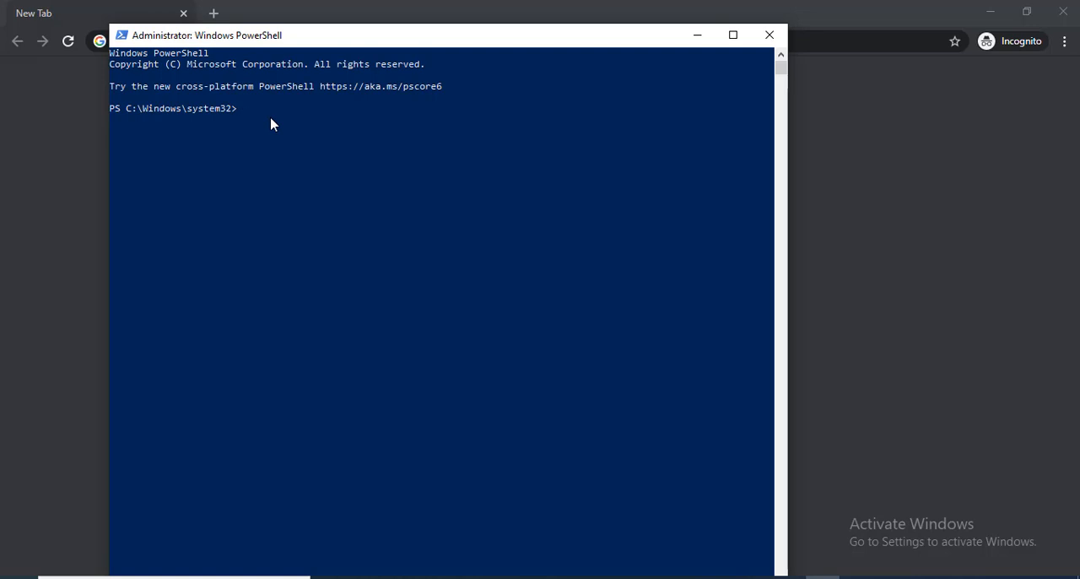
pyautogui.moveTo(260, 120)
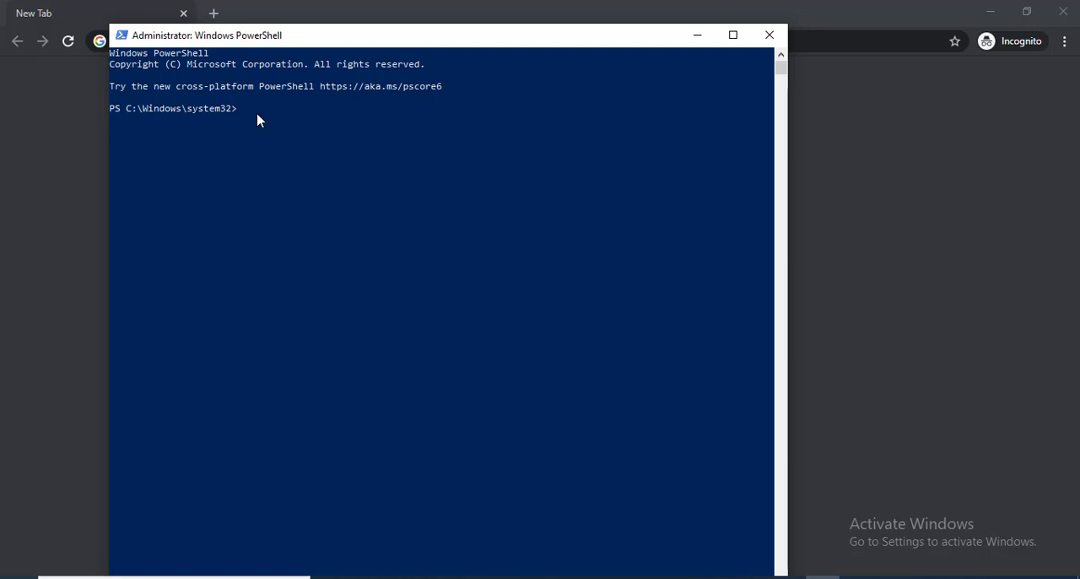
pyautogui.write('dism.exe /online /enable-feature /featurename:VirtualMachinePlatform /all /norestart')
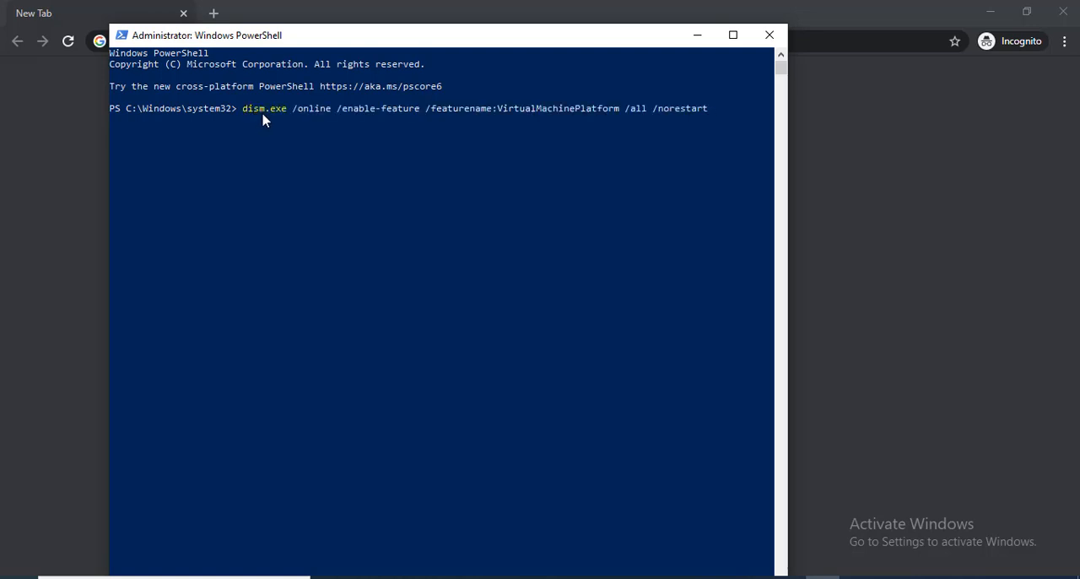
pyautogui.moveTo(369, 177)
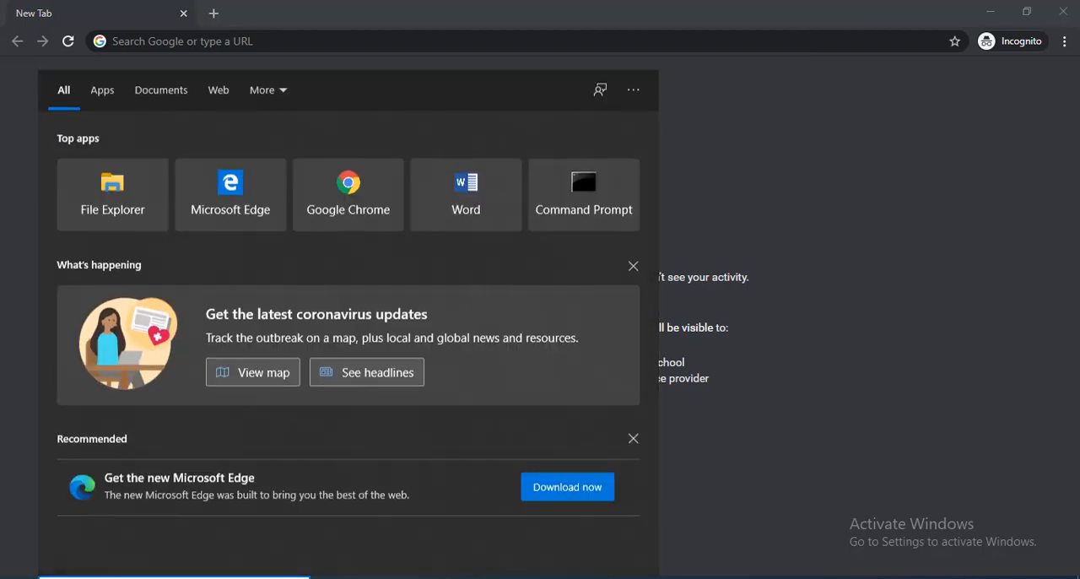
# Search 'about' and confirm Windows 10 Pro, version 2004, OS build 19041.329
pyautogui.write('about')
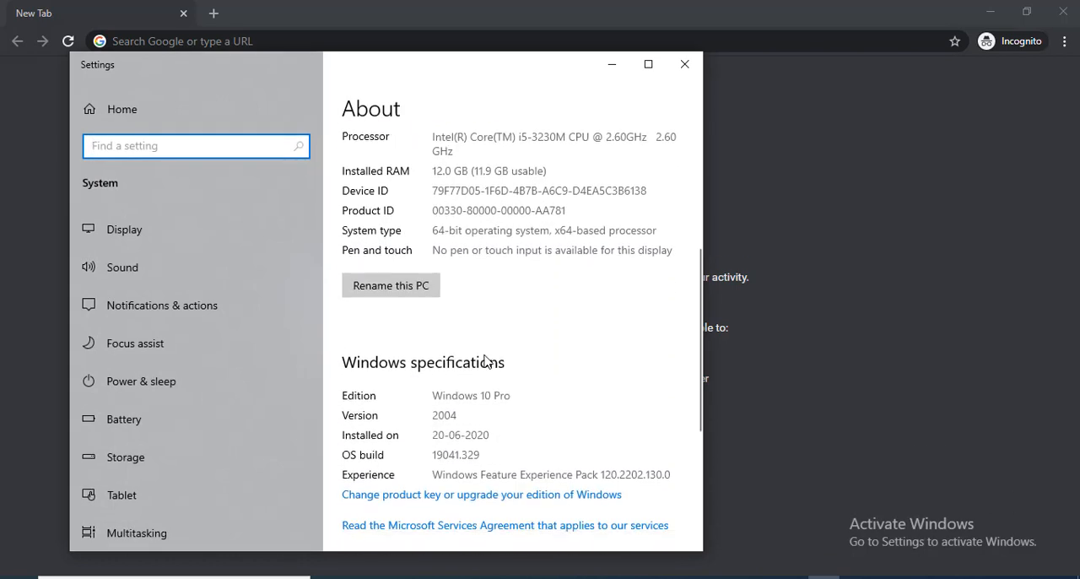
pyautogui.scroll(-3)
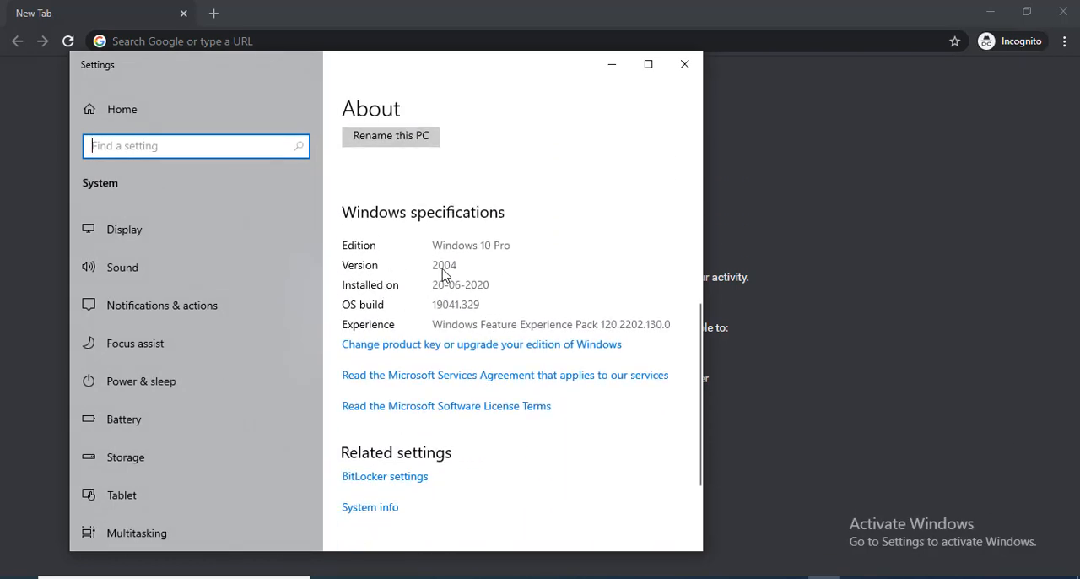
pyautogui.moveTo(458, 275)
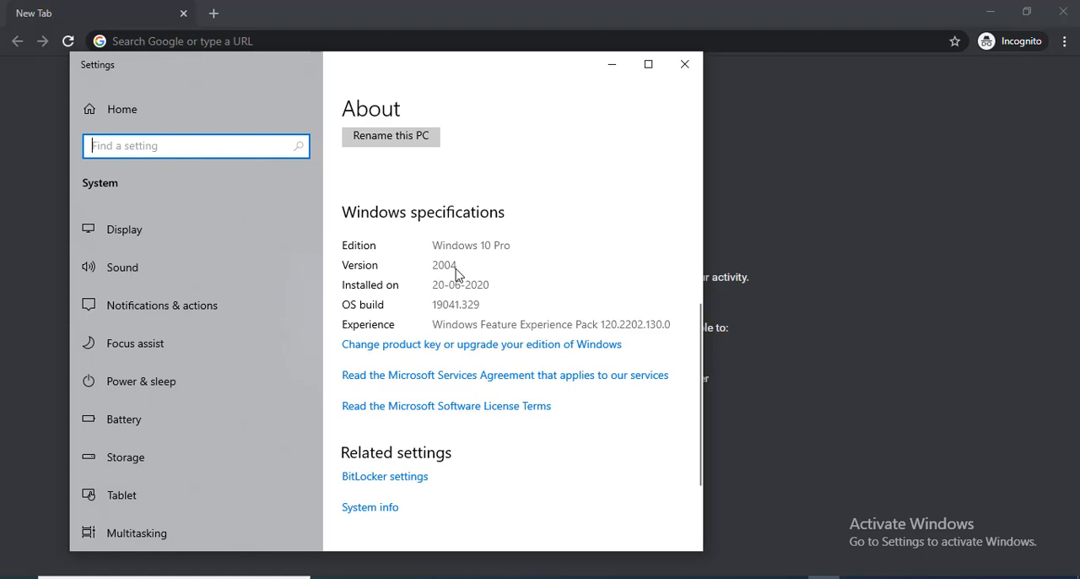
pyautogui.moveTo(476, 307)
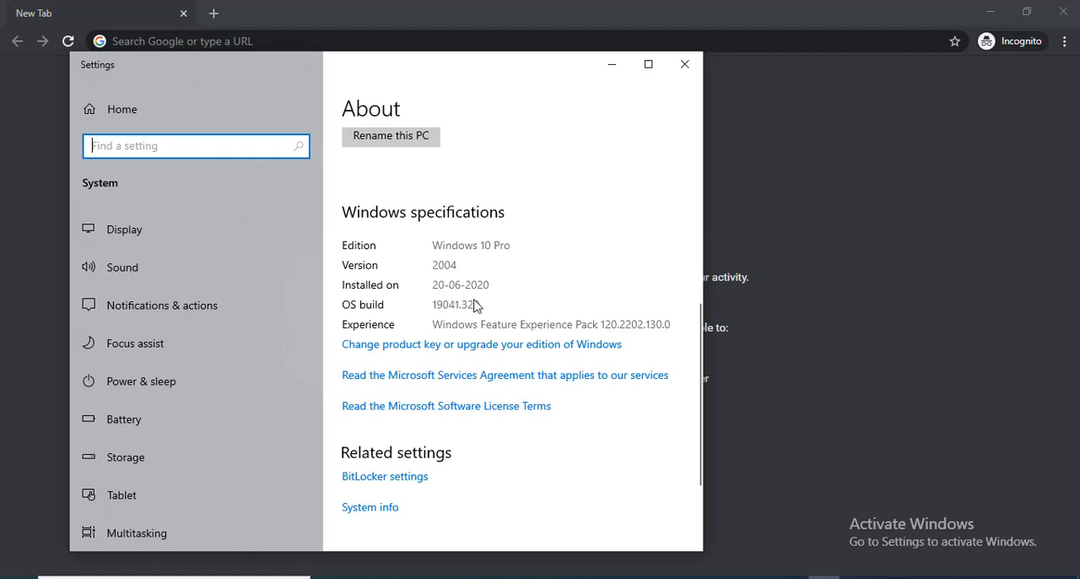
pyautogui.moveTo(405, 255)
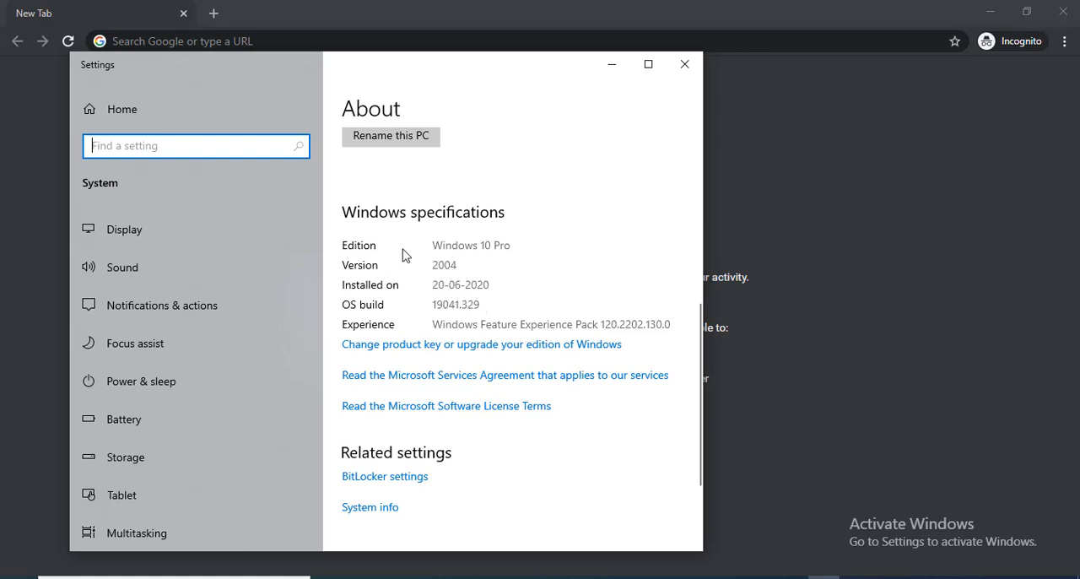
pyautogui.moveTo(460, 279)
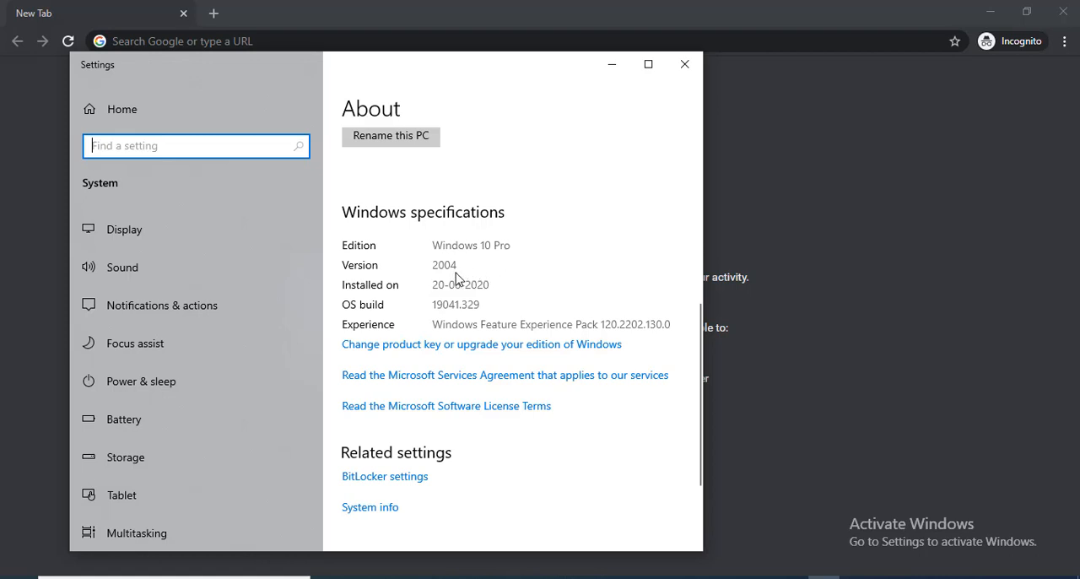
pyautogui.click(683, 64)
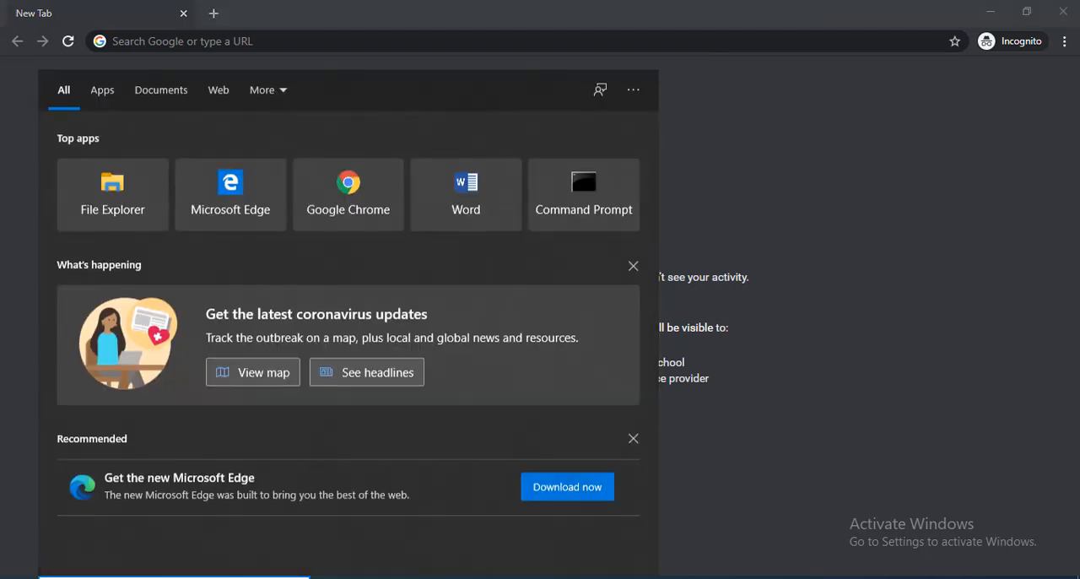
# Search 'feat' and confirm Virtual Machine Platform and Windows Subsystem for Linux are ticked
pyautogui.write('feat')
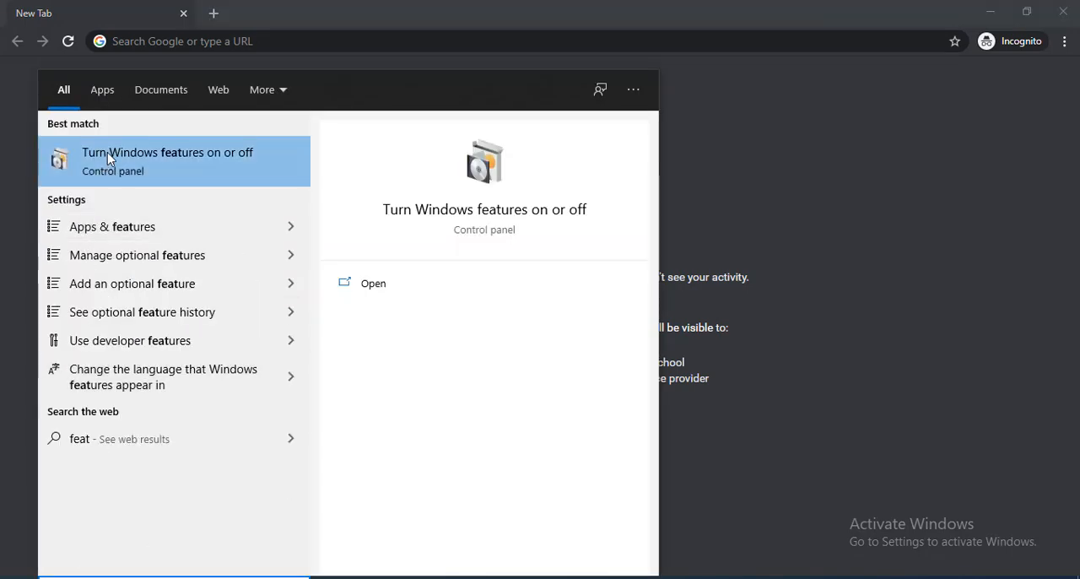
pyautogui.click(167, 160)
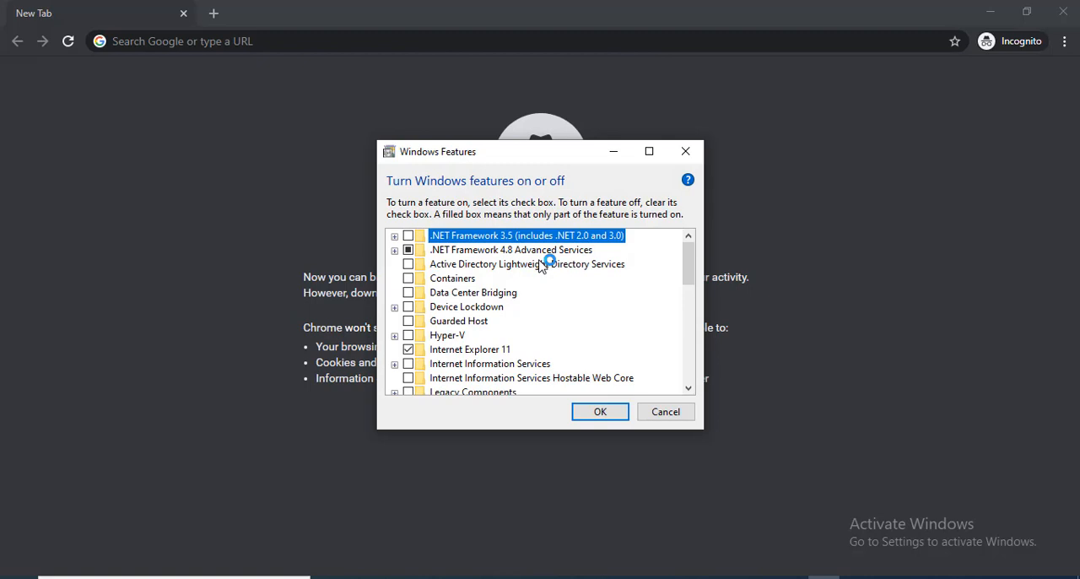
pyautogui.scroll(-3)
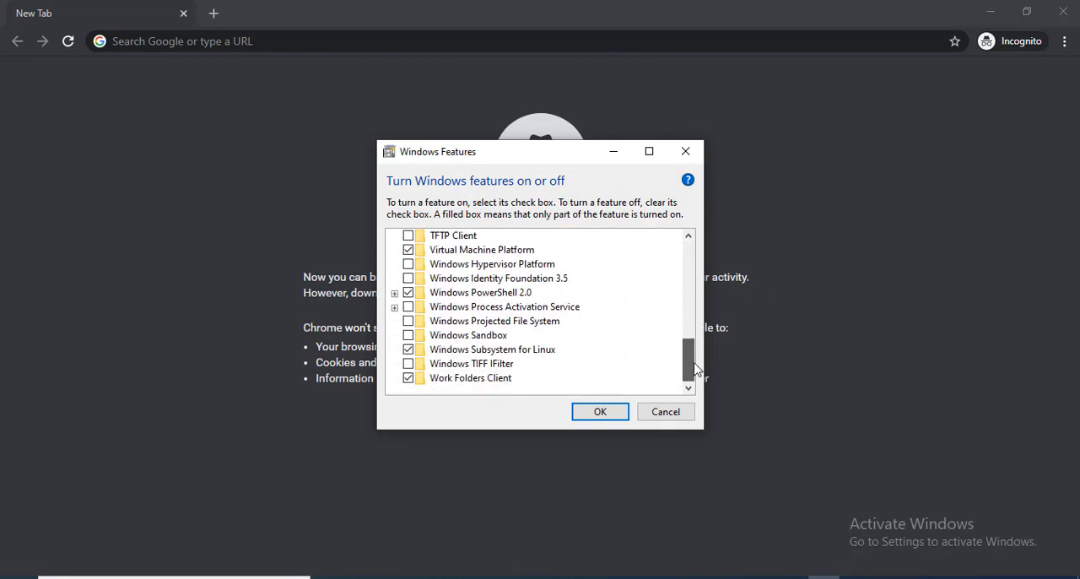
pyautogui.moveTo(487, 367)
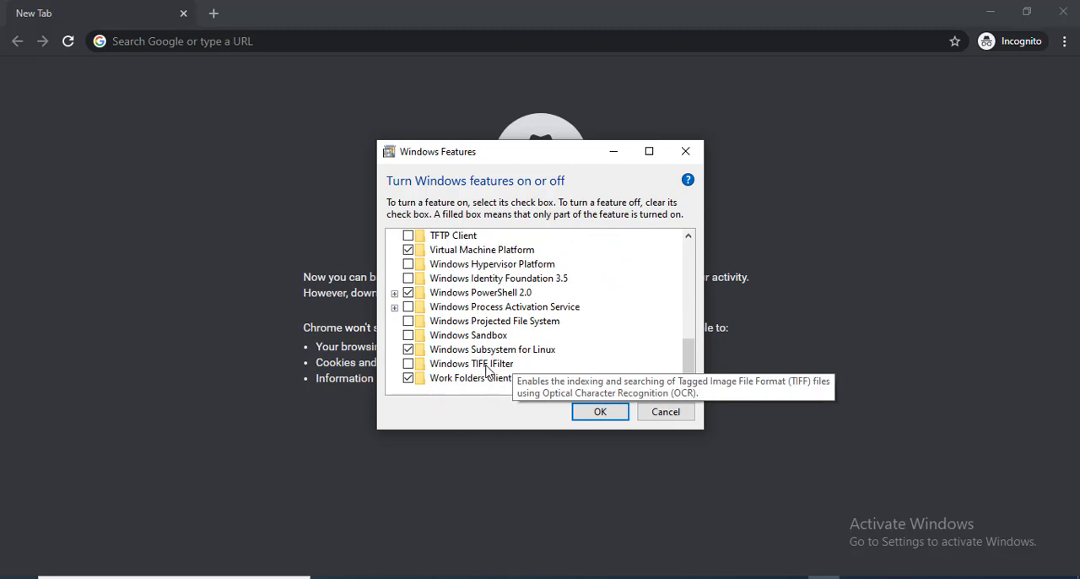
pyautogui.moveTo(410, 261)
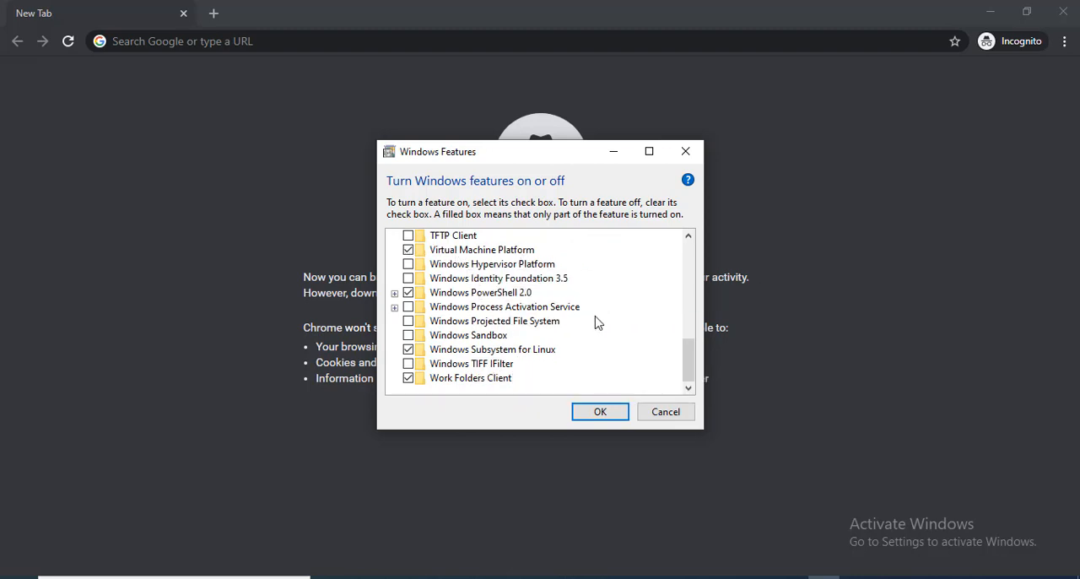
pyautogui.moveTo(447, 349)
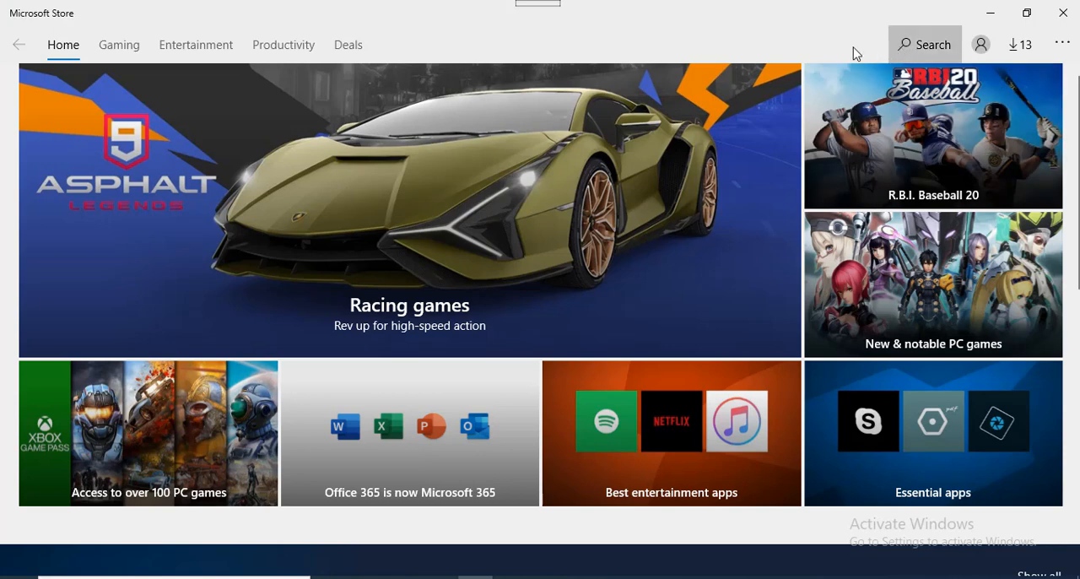
# Search the Store for 'linux' and open the Ubuntu 18.04 LTS app page
pyautogui.write('lin')
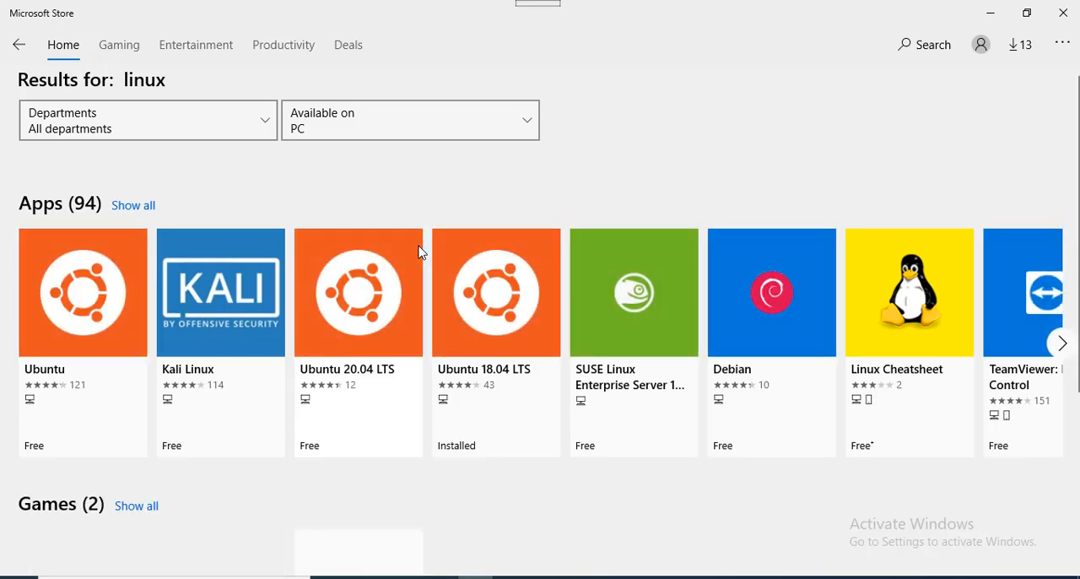
pyautogui.moveTo(98, 331)
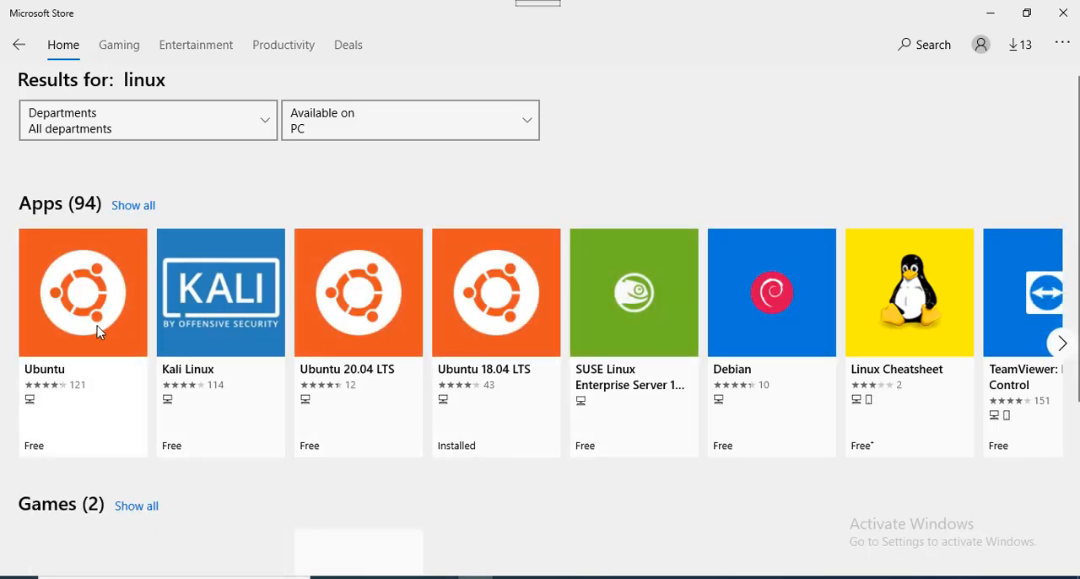
pyautogui.moveTo(540, 349)
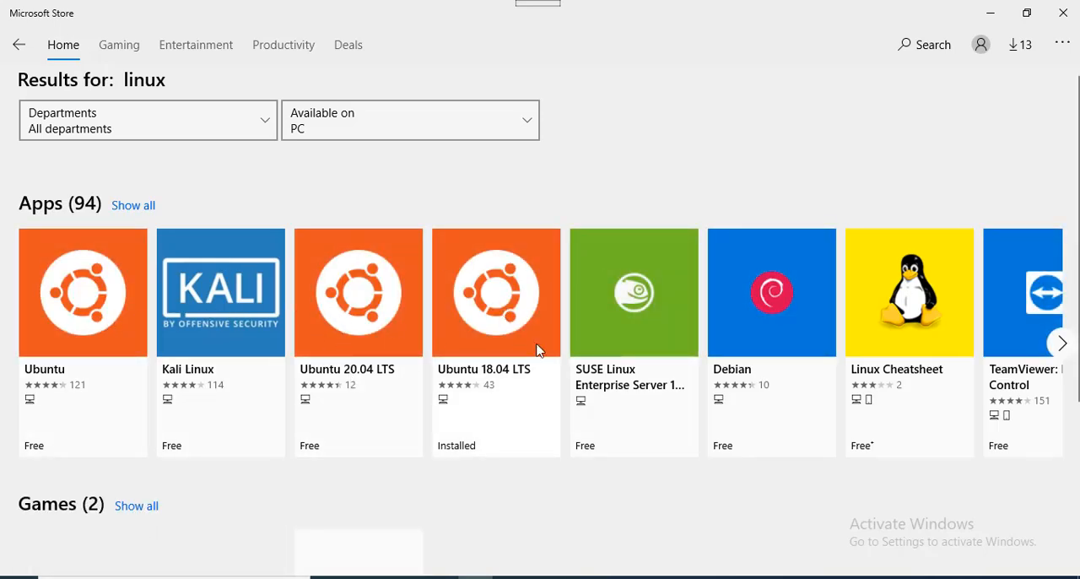
pyautogui.moveTo(496, 315)
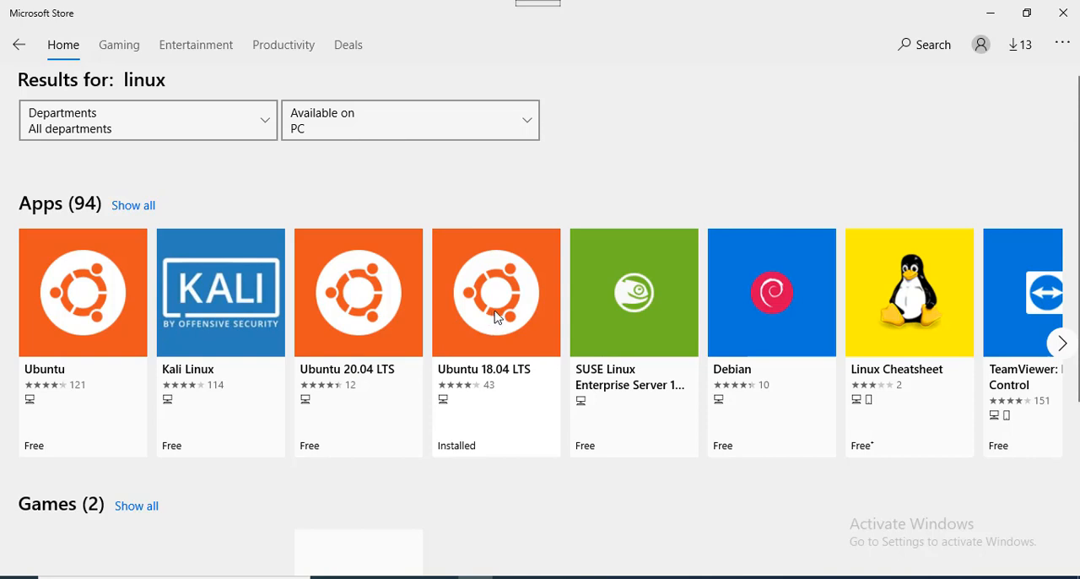
pyautogui.click(495, 303)
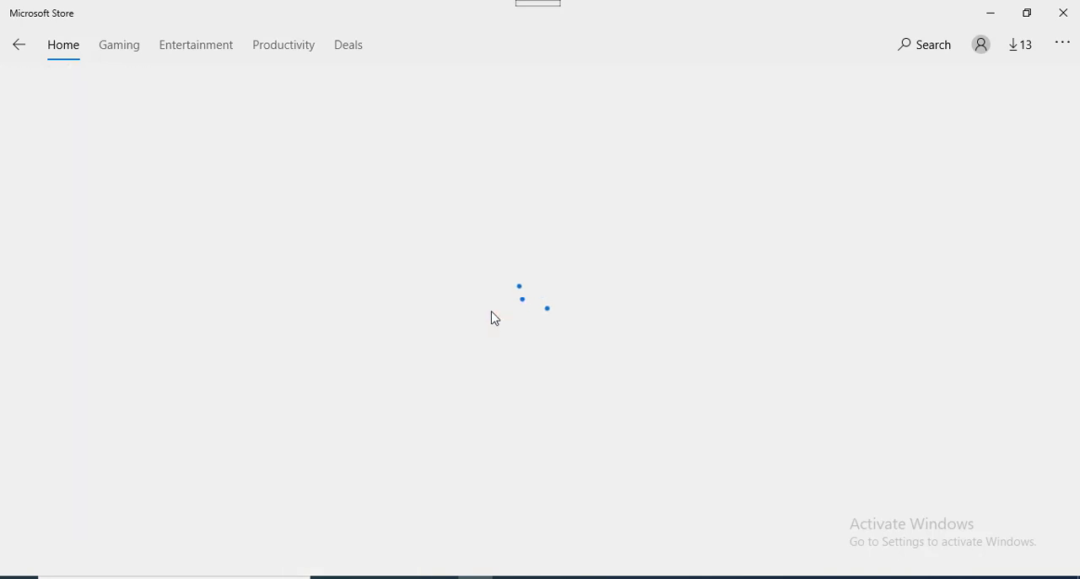
pyautogui.moveTo(465, 301)
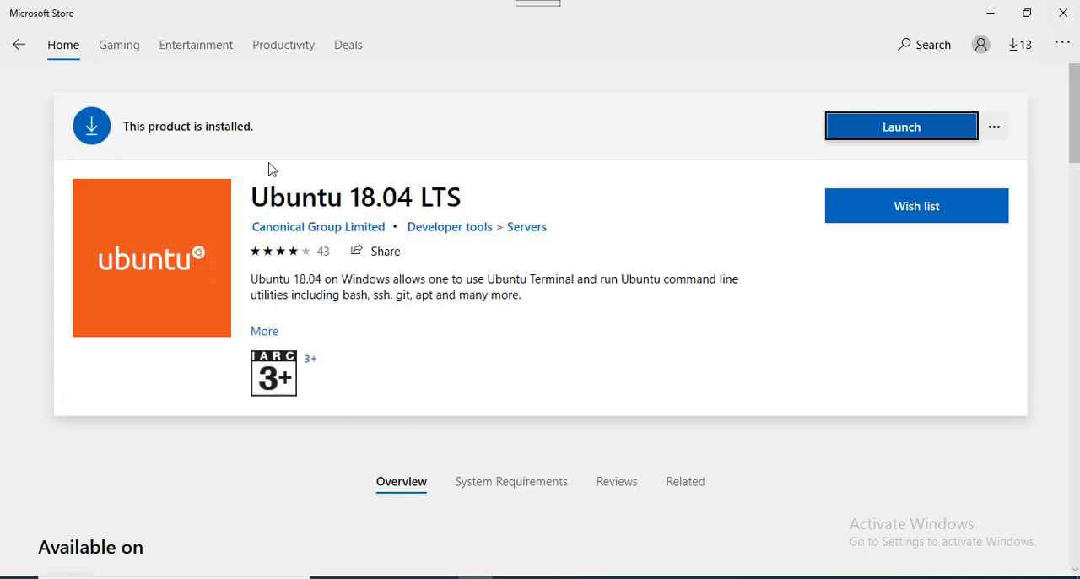
pyautogui.moveTo(809, 141)
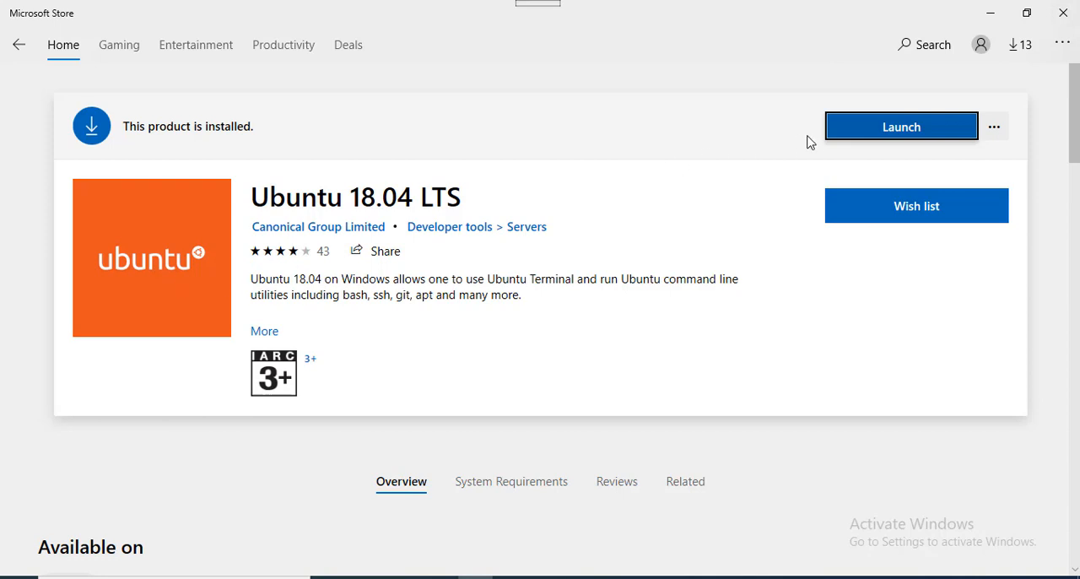
pyautogui.moveTo(456, 218)
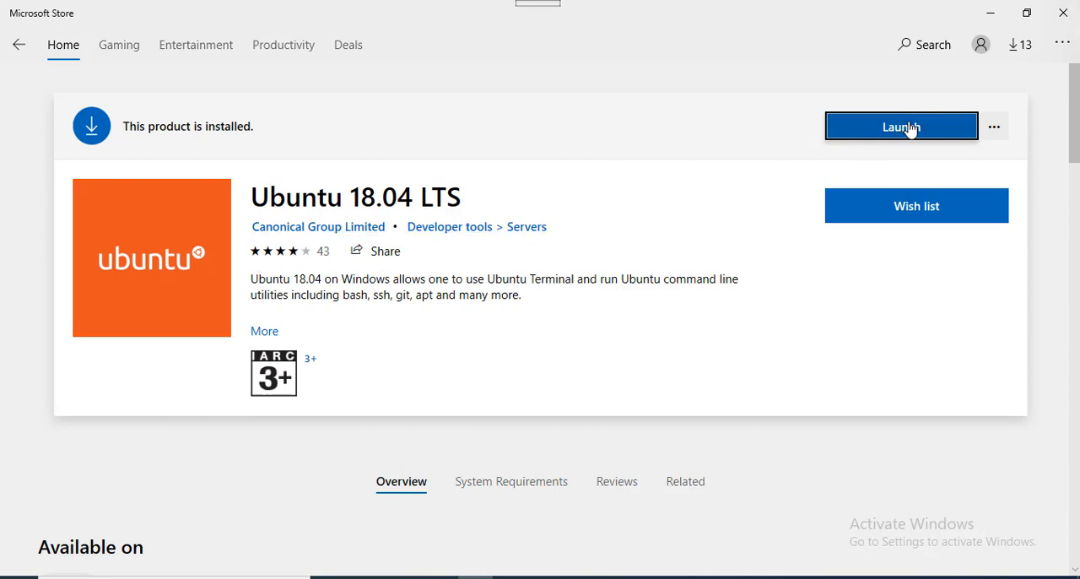
pyautogui.moveTo(630, 241)
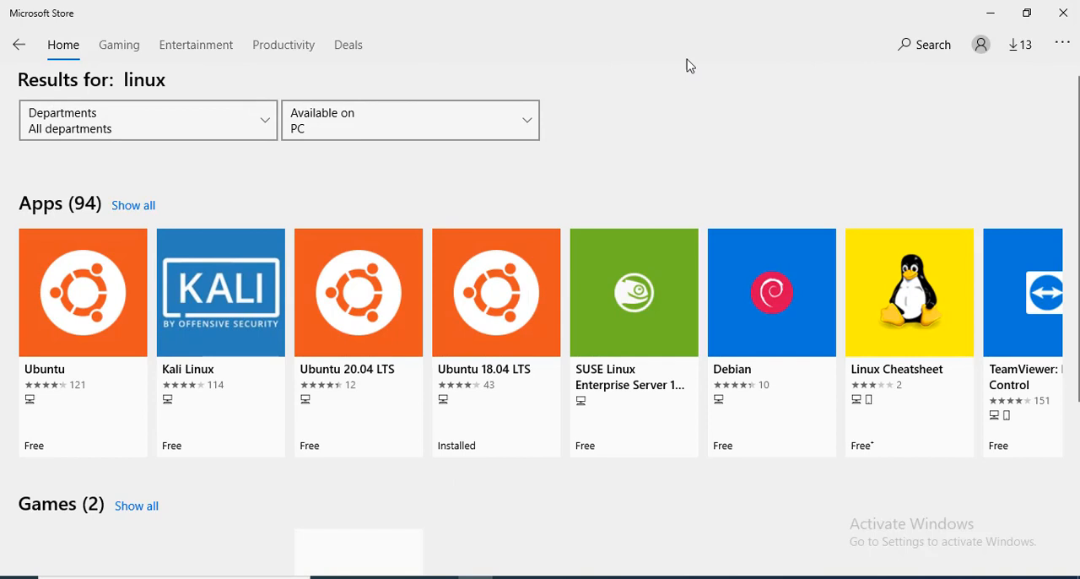
# Search the Store for 'terminal' and install Windows Terminal
pyautogui.click(923, 44)
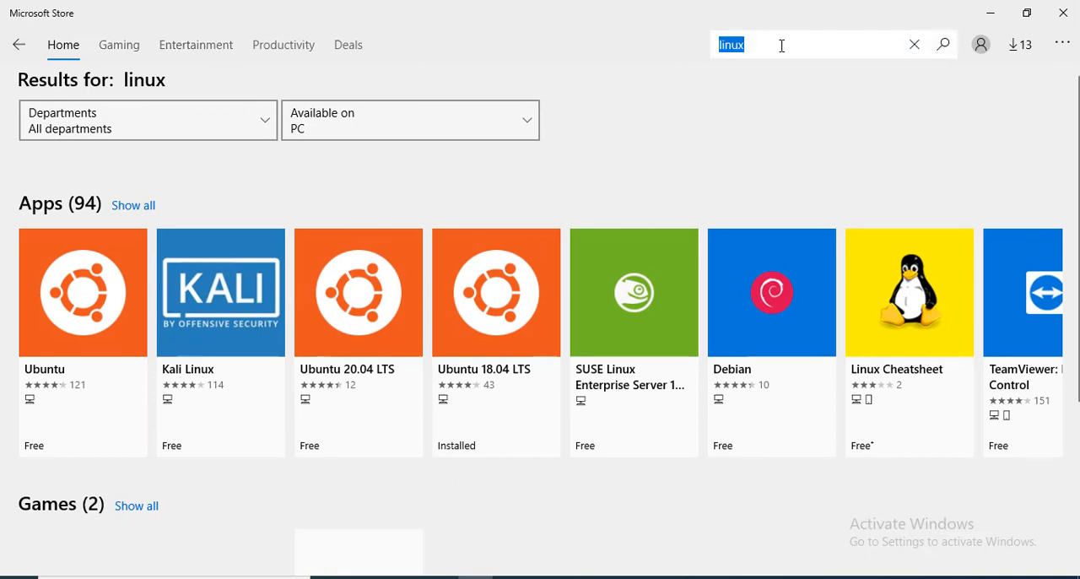
pyautogui.write('termi')
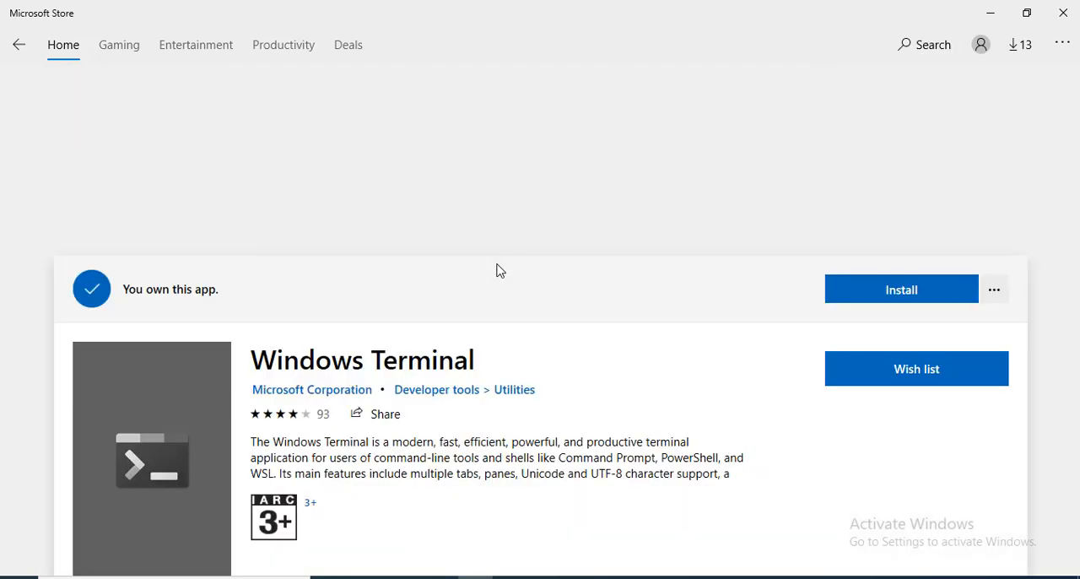
pyautogui.click(902, 288)
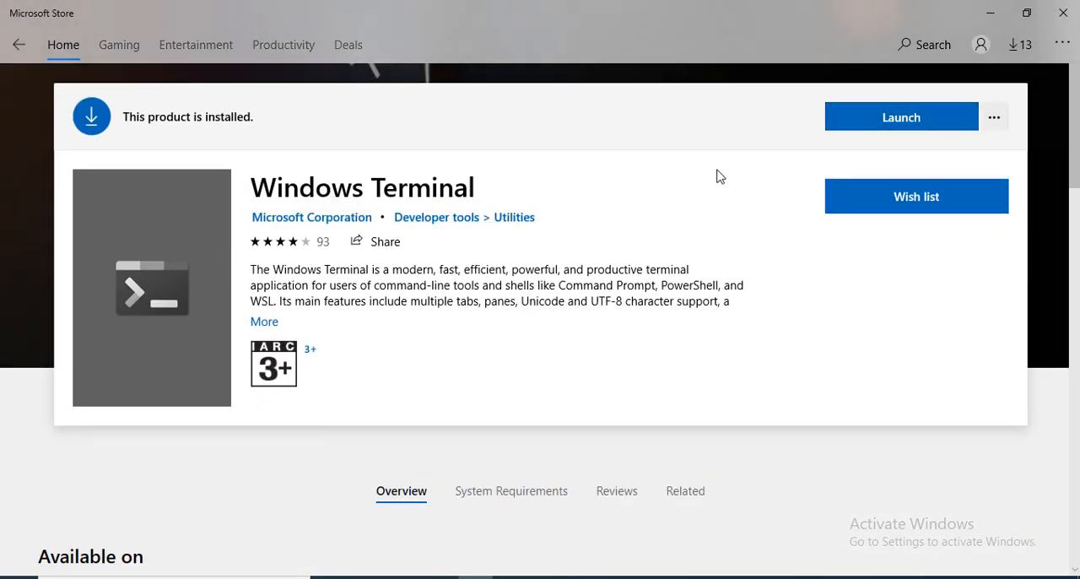
pyautogui.moveTo(909, 129)
pyautogui.write('cmd')
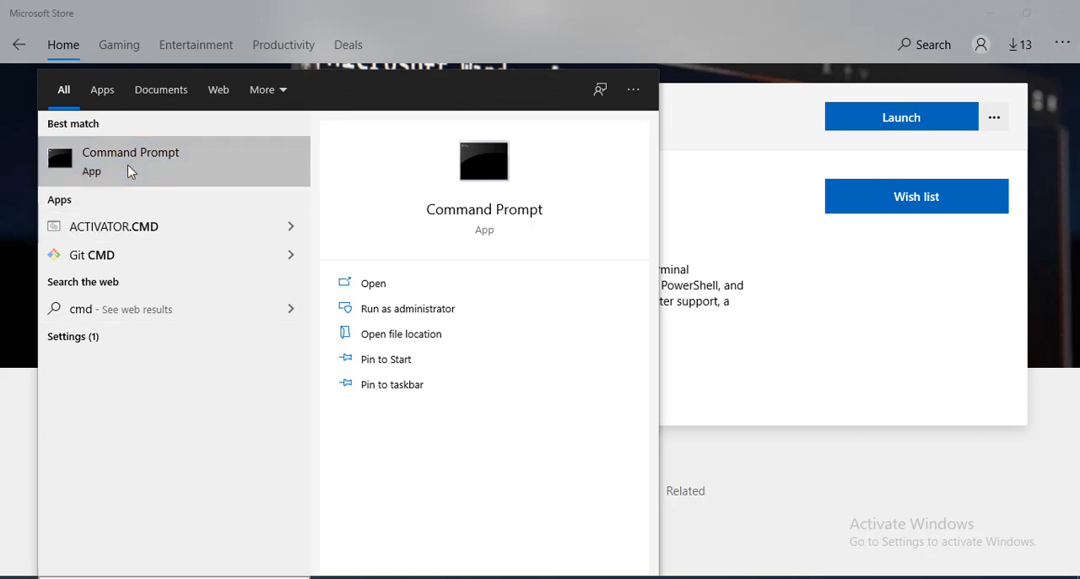
# Launch Windows Terminal and view its PowerShell, Command Prompt and Ubuntu profiles
pyautogui.click(372, 282)
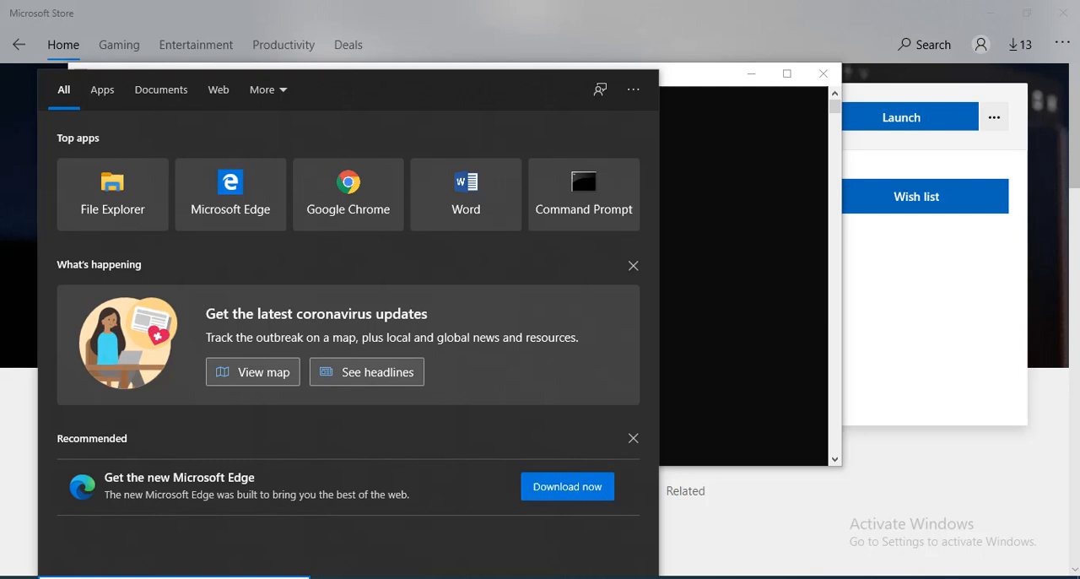
pyautogui.write('ter')
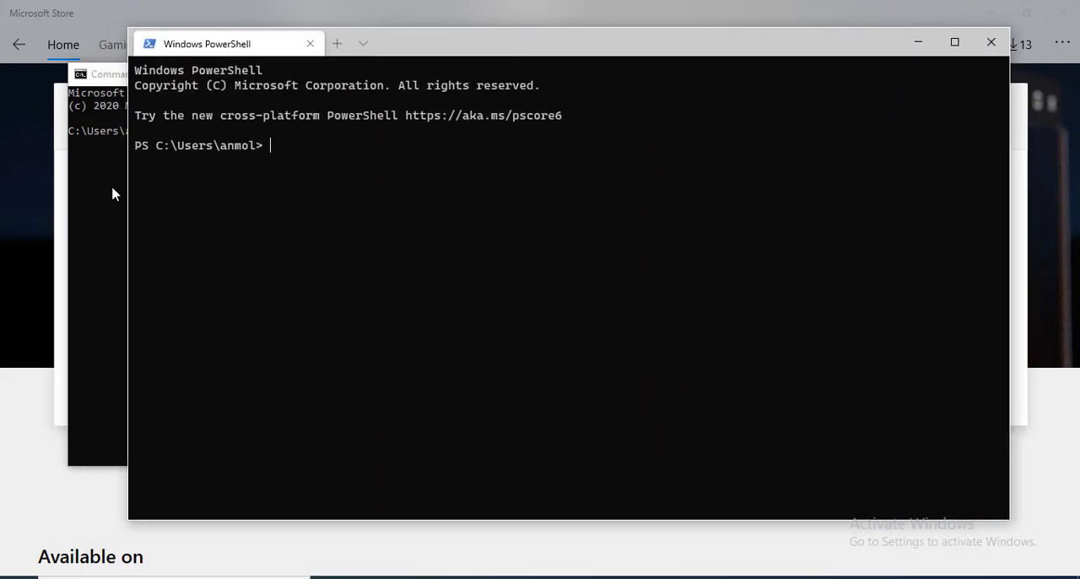
pyautogui.moveTo(276, 101)
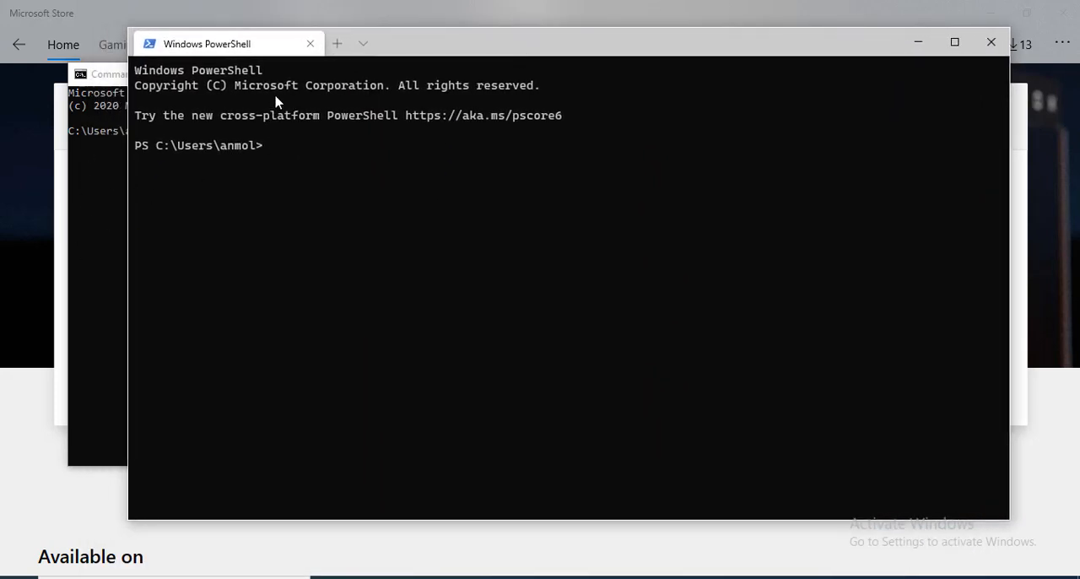
pyautogui.click(372, 42)
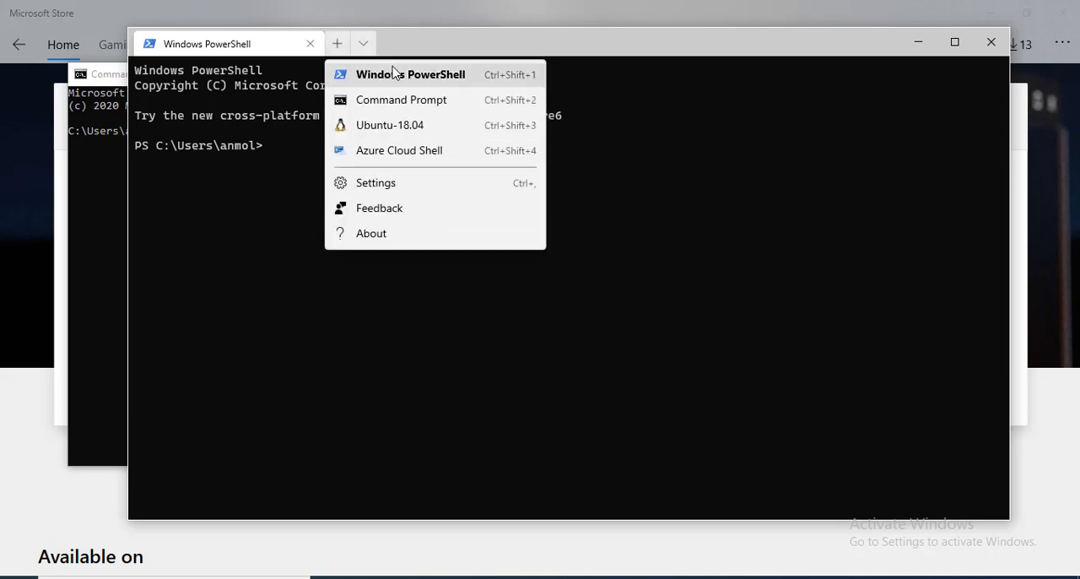
pyautogui.moveTo(380, 129)
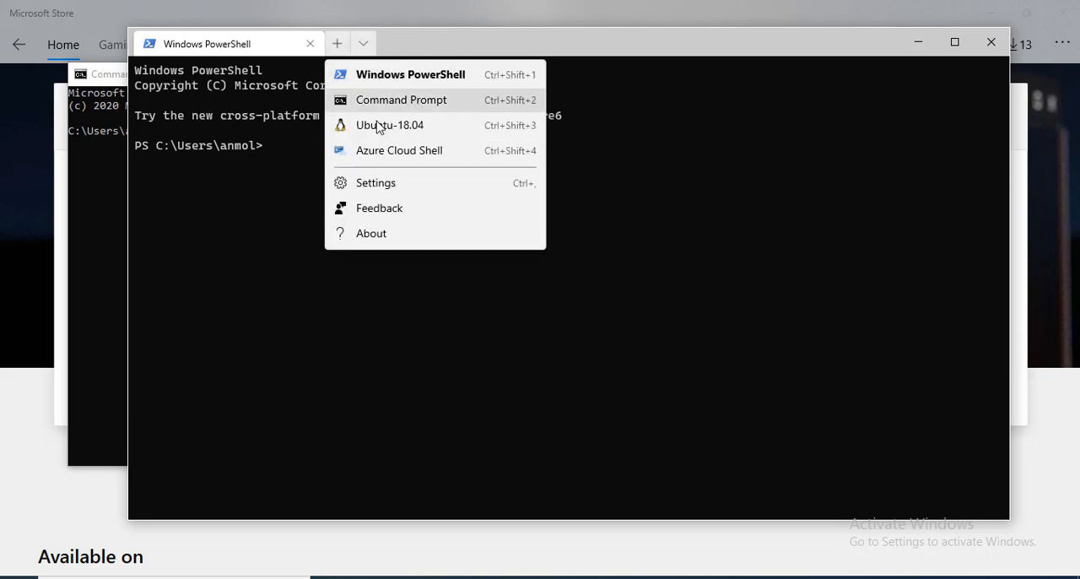
pyautogui.moveTo(430, 160)
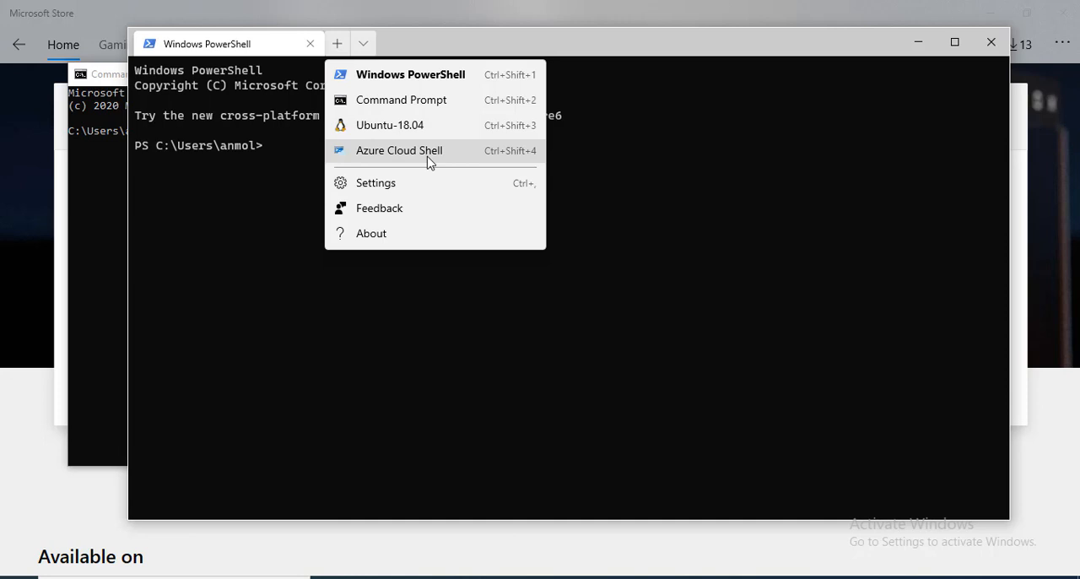
pyautogui.moveTo(445, 159)
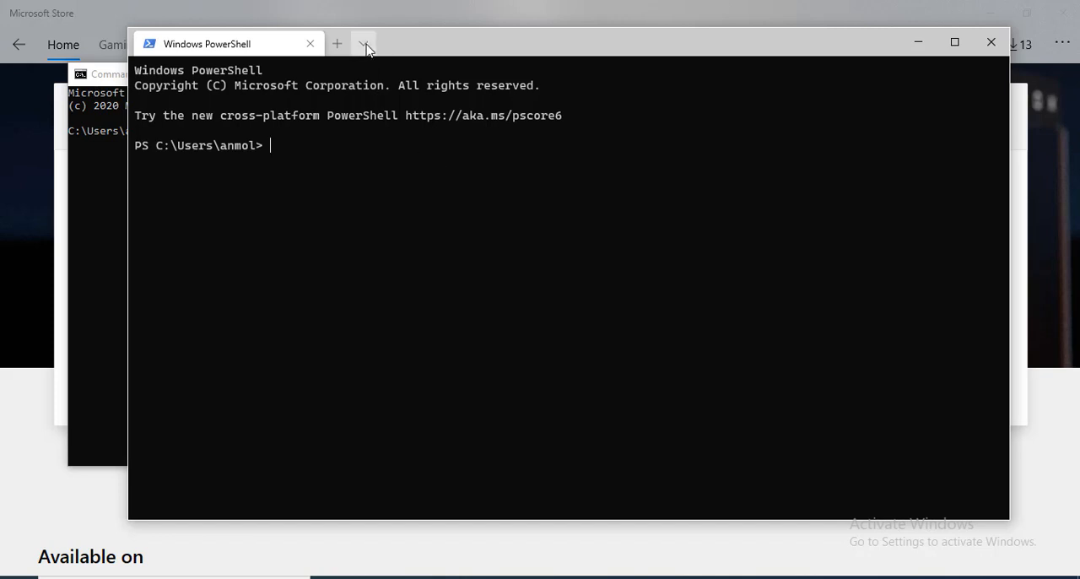
pyautogui.click(371, 43)
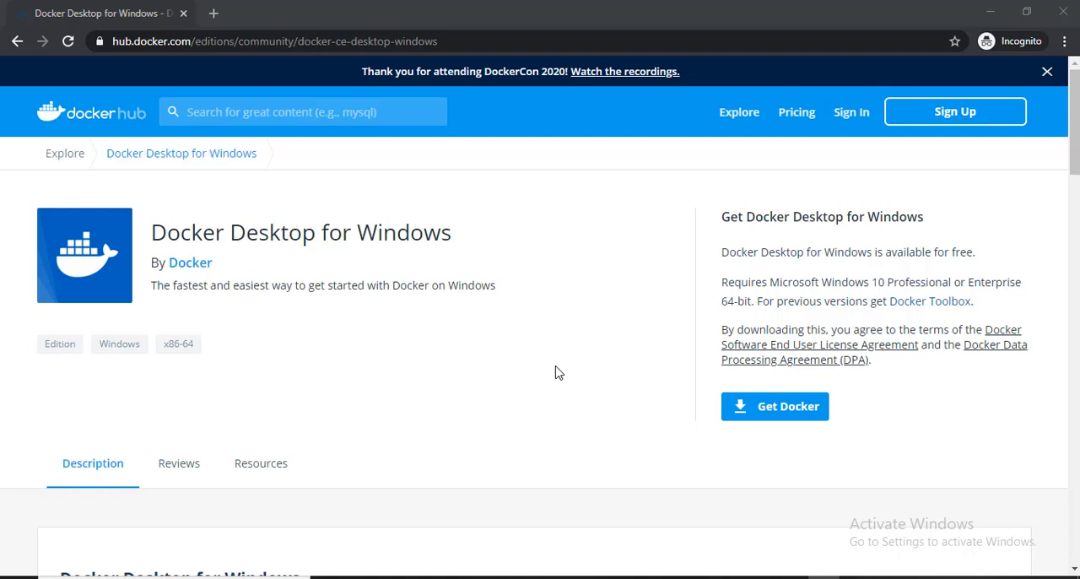
pyautogui.moveTo(147, 69)
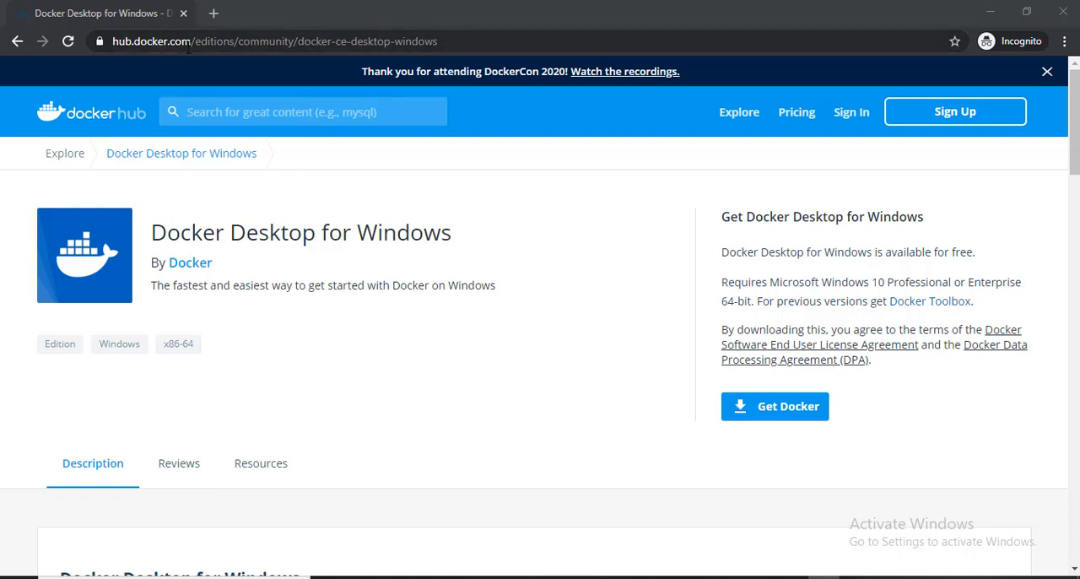
pyautogui.moveTo(257, 52)
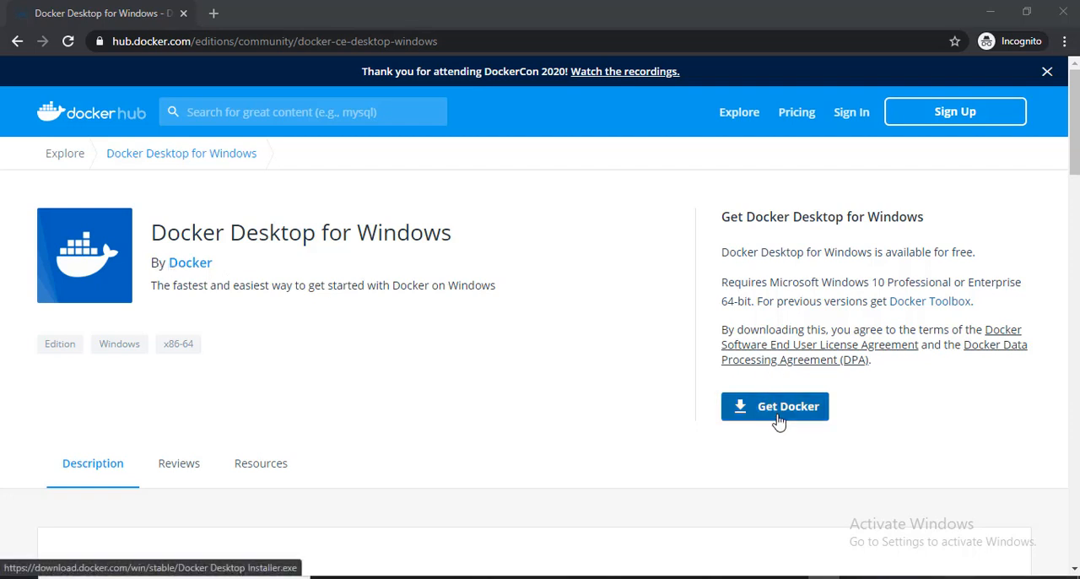
pyautogui.moveTo(782, 417)
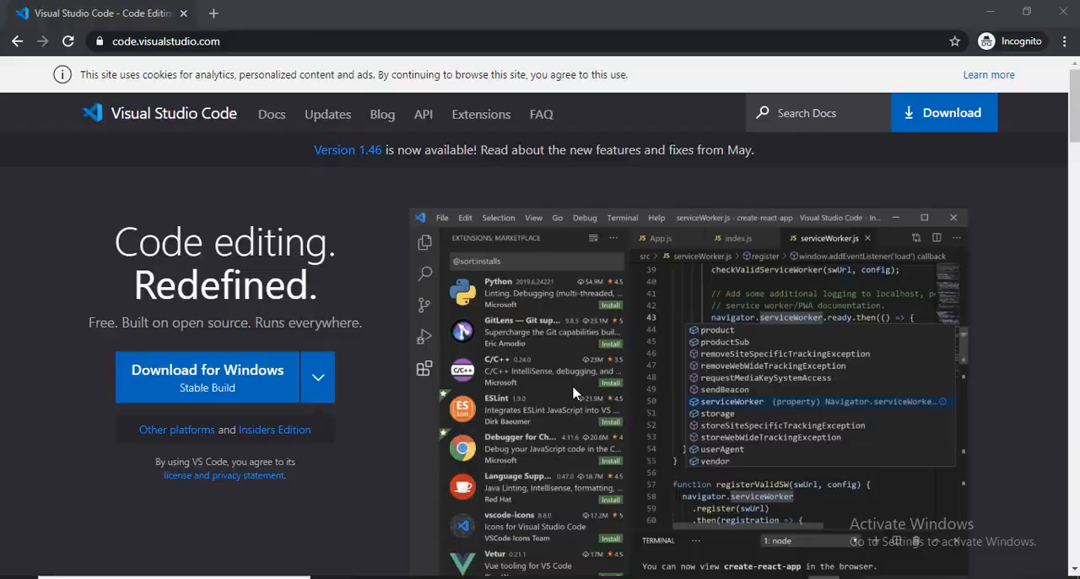
pyautogui.moveTo(239, 120)
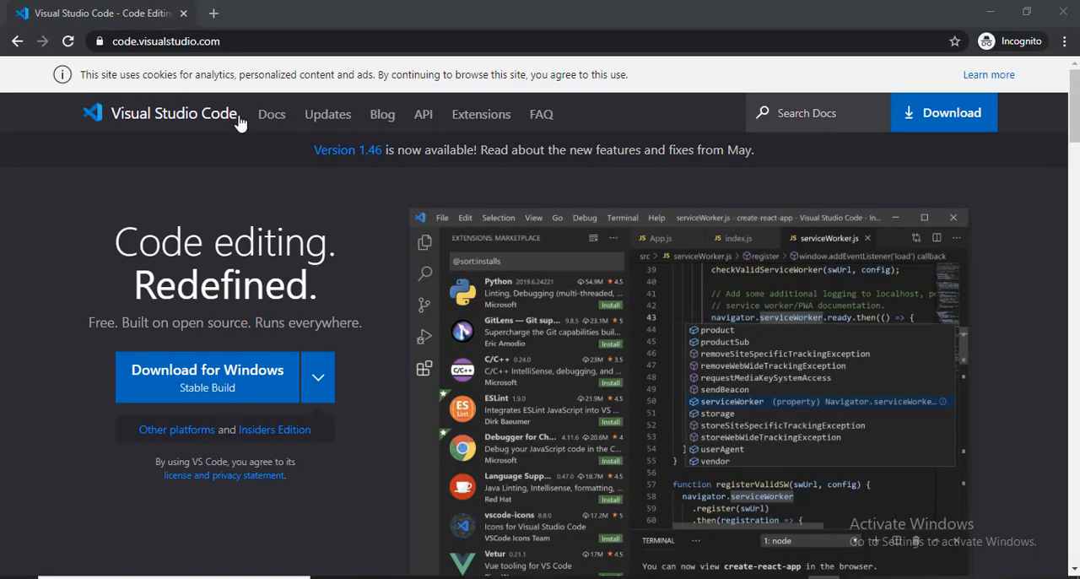
pyautogui.moveTo(241, 121)
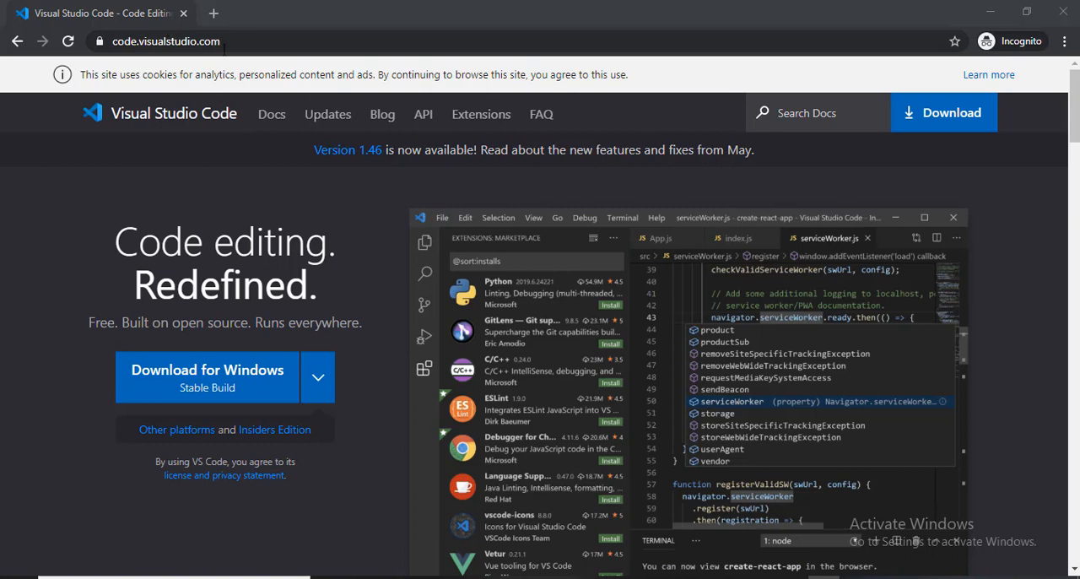
pyautogui.moveTo(925, 122)
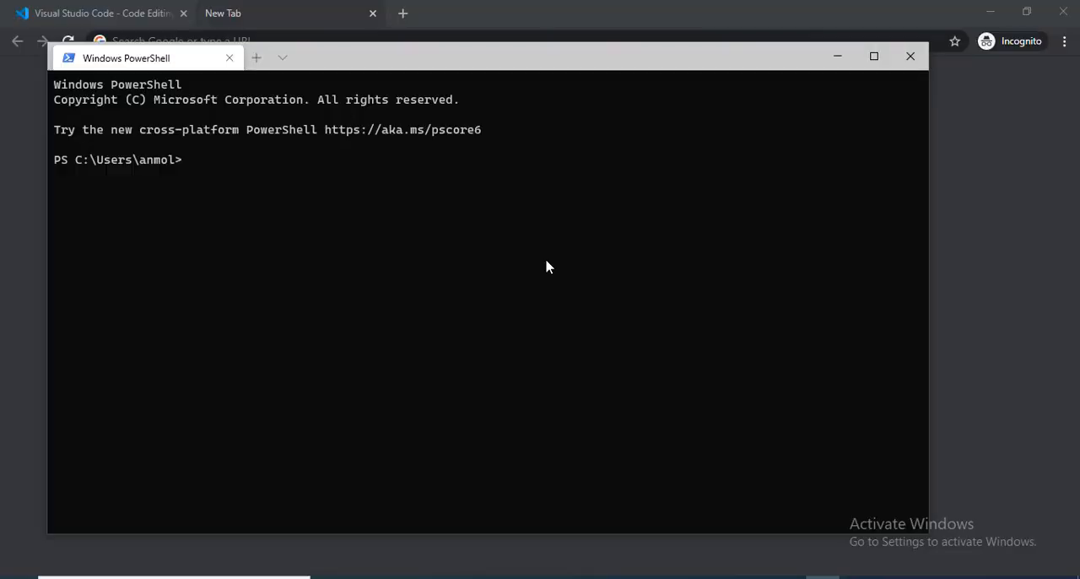
pyautogui.moveTo(391, 90)
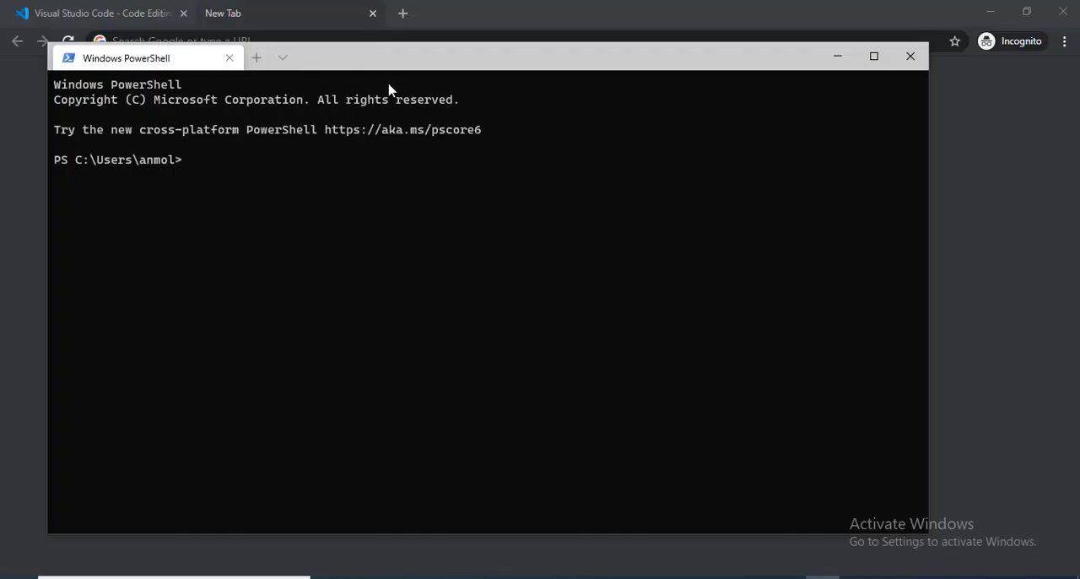
# Open an Ubuntu-18.04 tab, run 'docker ps' showing no containers, then type 'code'
pyautogui.click(284, 58)
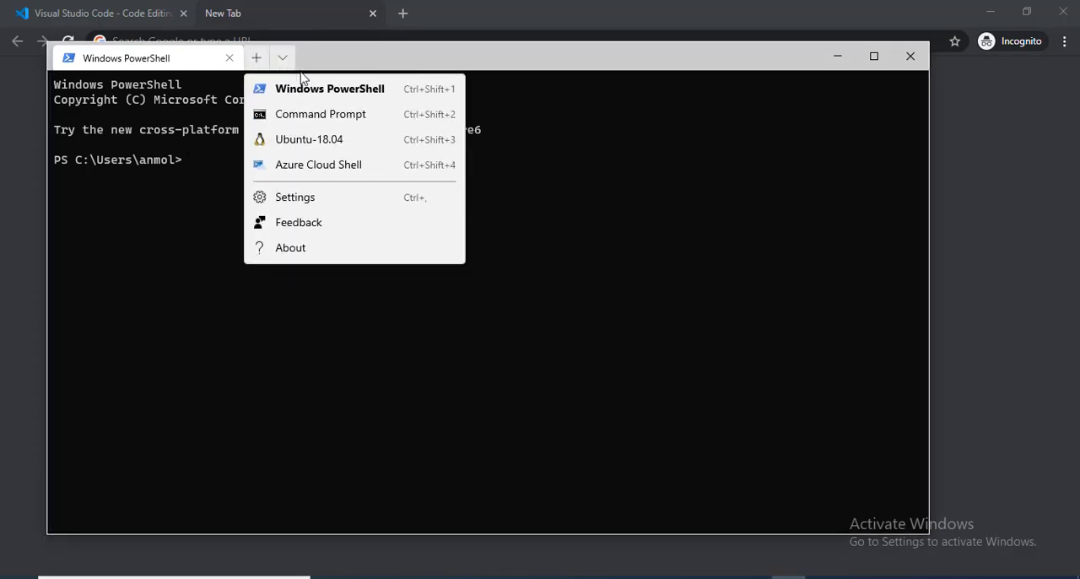
pyautogui.click(309, 140)
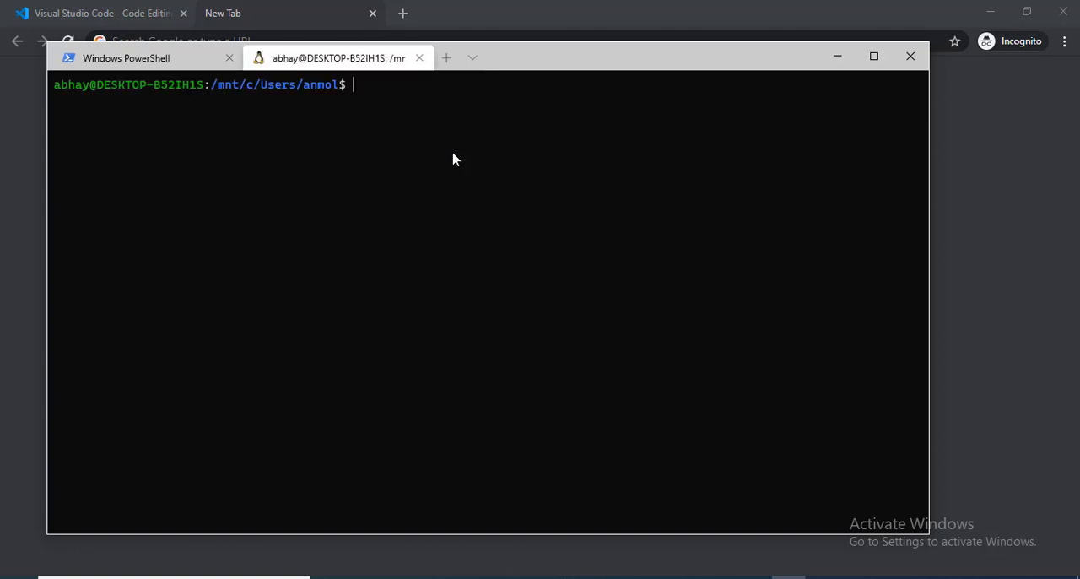
pyautogui.write('docker ps')
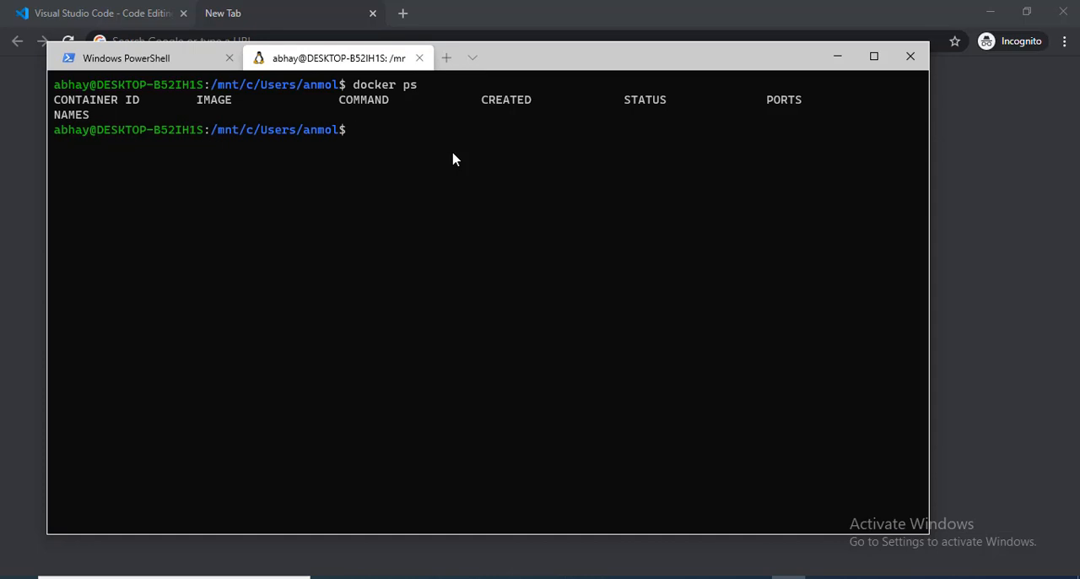
pyautogui.write('code')
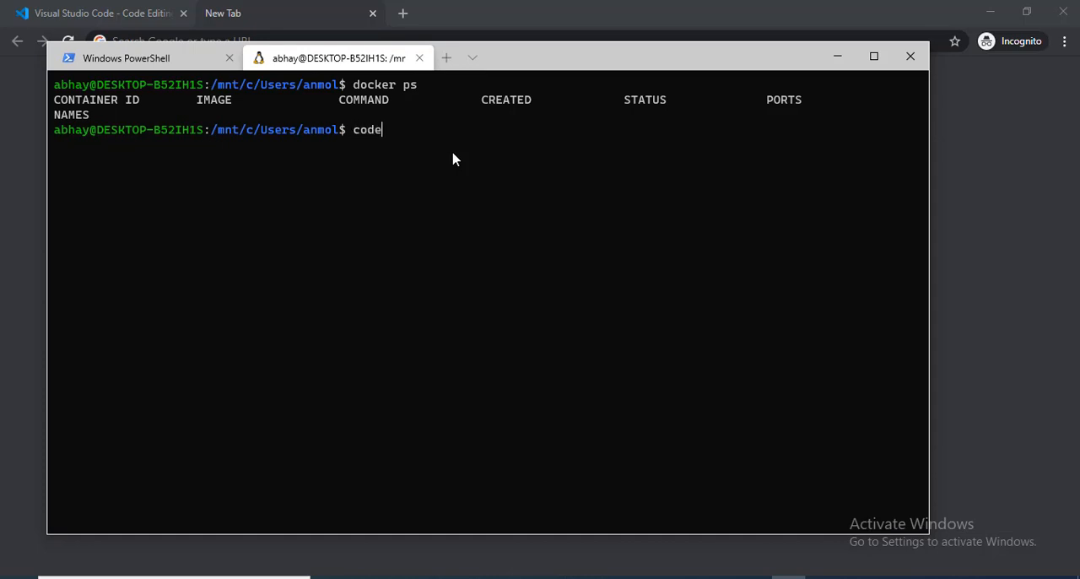